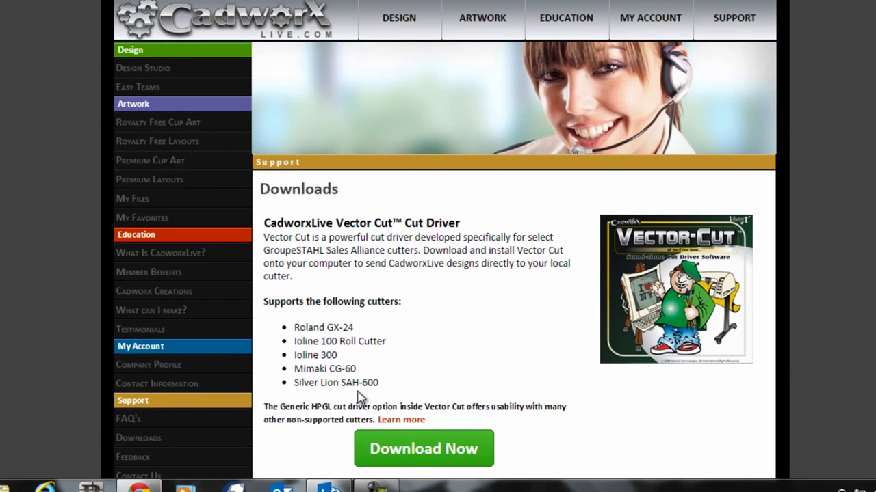
- Download the Vector Cut Cut Driver installer from the CadworxLive Downloads page
{"action": "left_click", "coordinate": [424, 448]}
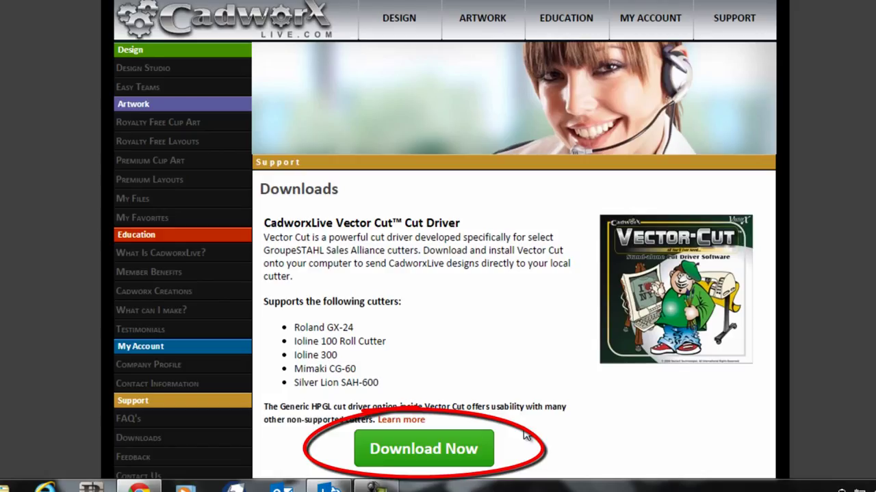
{"action": "left_click", "coordinate": [423, 449]}
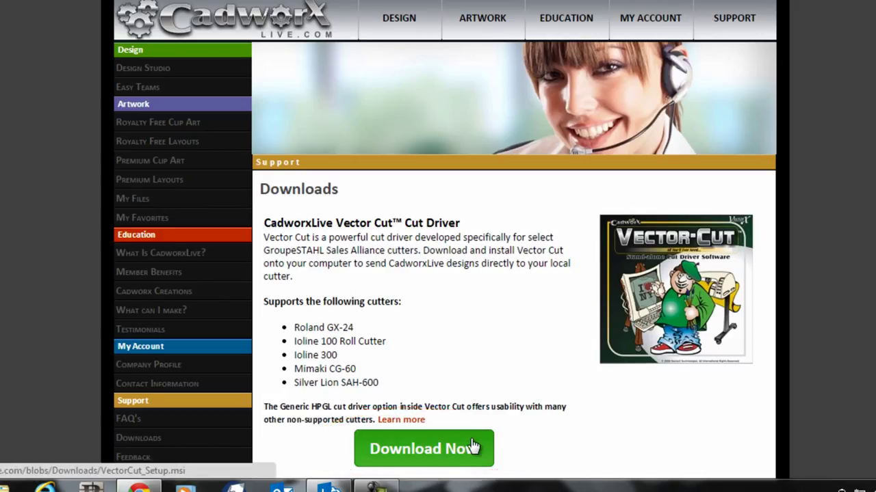
{"action": "left_click", "coordinate": [424, 449]}
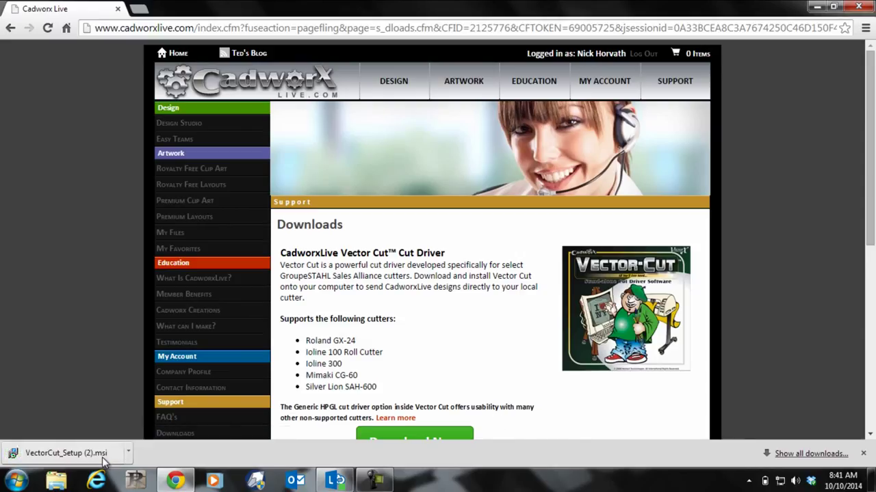
{"action": "mouse_move", "coordinate": [68, 453]}
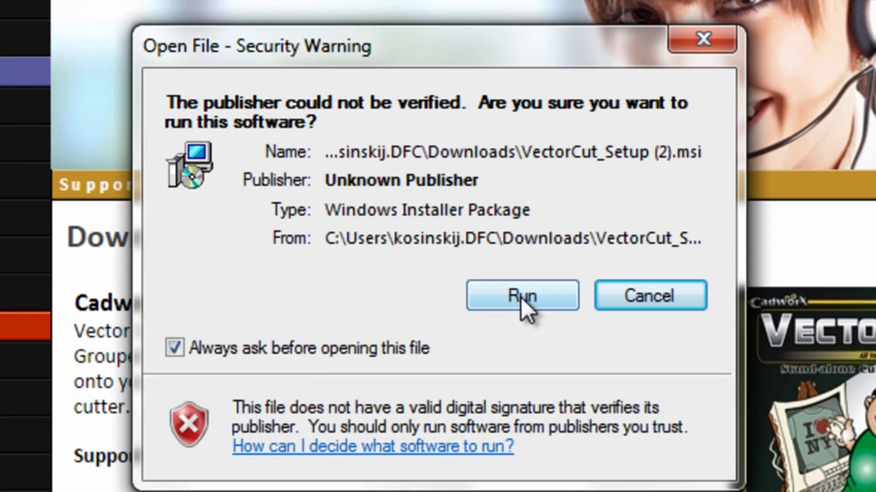
- Run the VectorCut installer, accept the default VectorX Software folder, and finish installation
{"action": "left_click", "coordinate": [522, 296]}
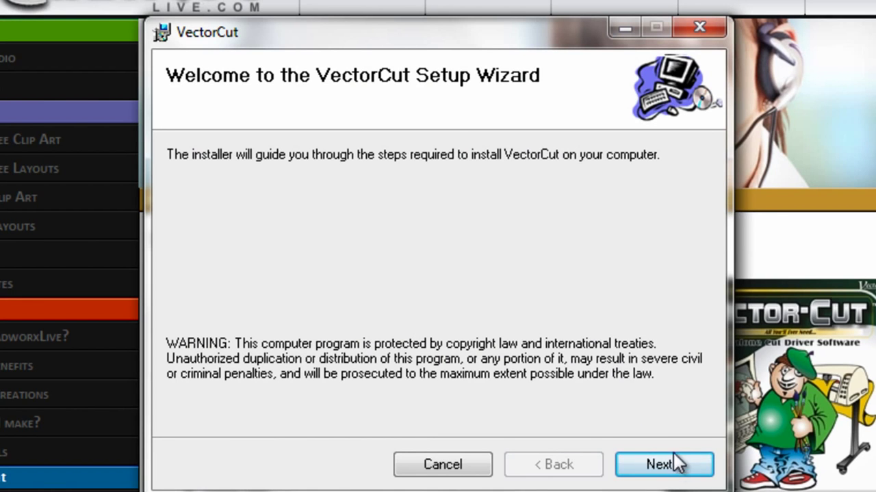
{"action": "left_click", "coordinate": [663, 464]}
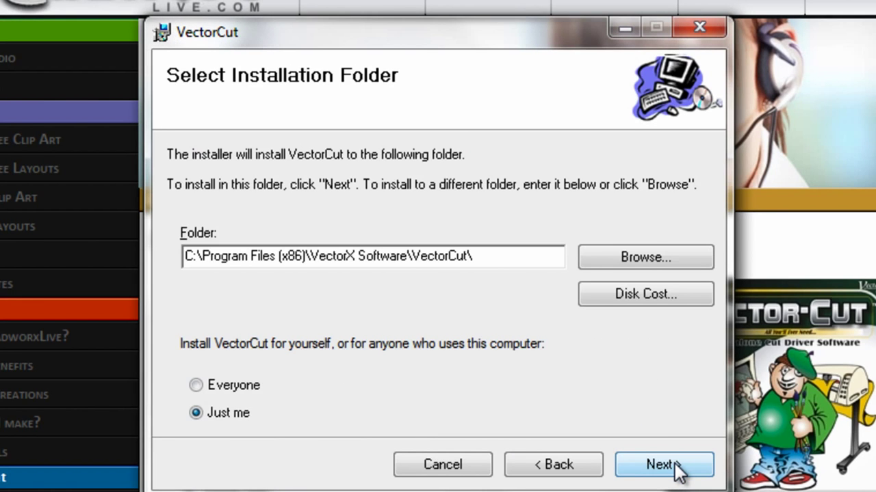
{"action": "left_click", "coordinate": [663, 465]}
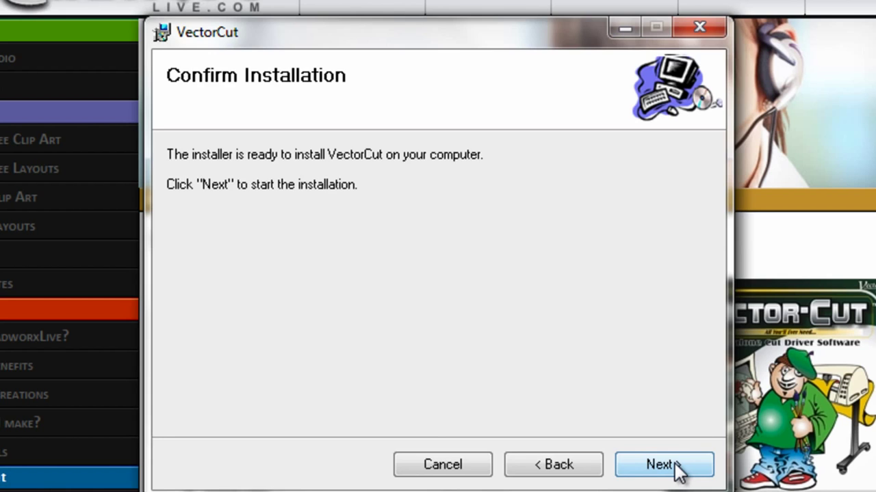
{"action": "left_click", "coordinate": [662, 464]}
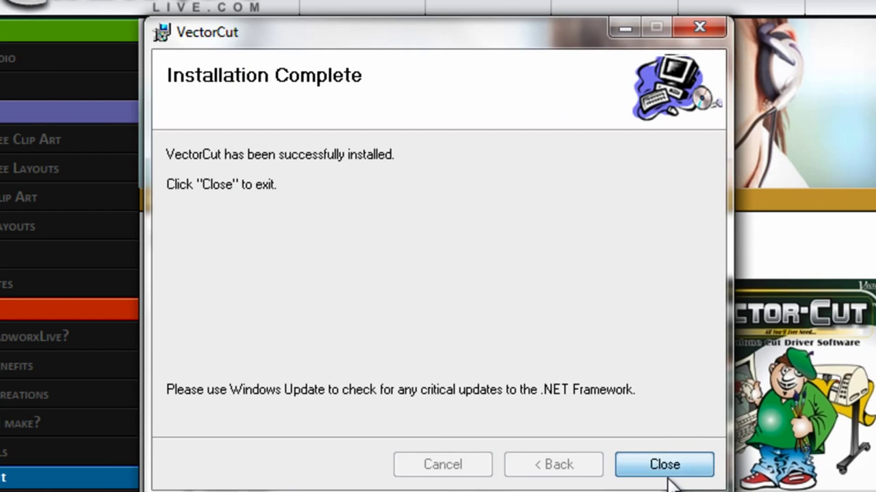
{"action": "left_click", "coordinate": [663, 464]}
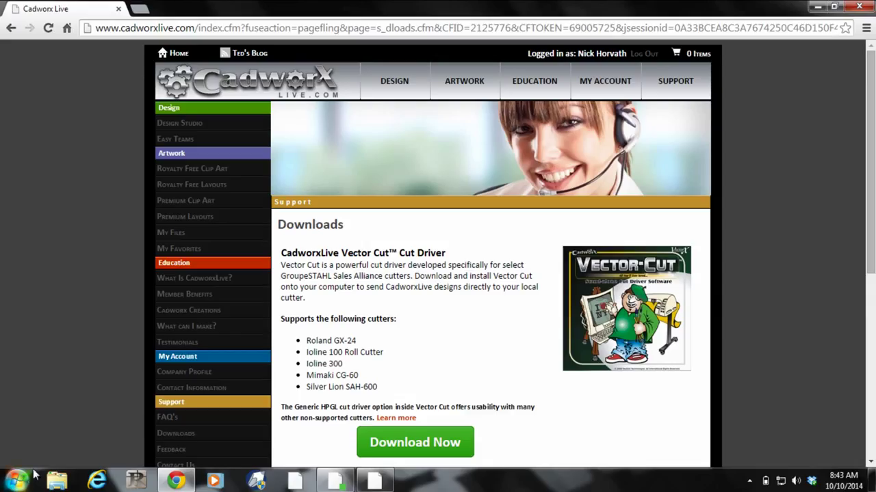
- Launch VectorCut from the Start menu and keep Generic HPGL as the cutter
{"action": "left_click", "coordinate": [13, 478]}
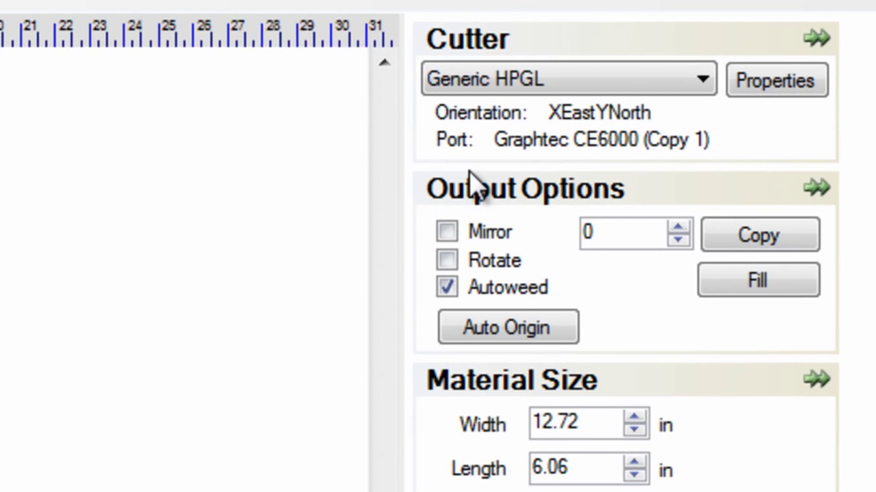
{"action": "mouse_move", "coordinate": [588, 133]}
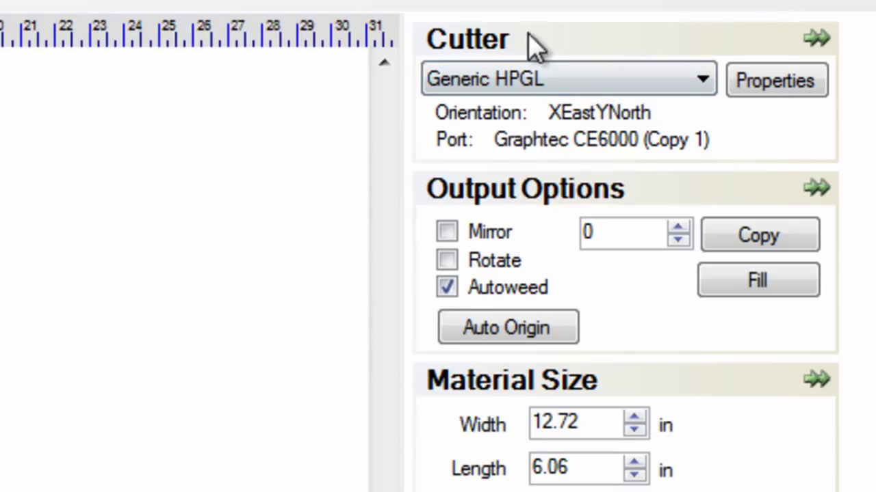
{"action": "mouse_move", "coordinate": [534, 140]}
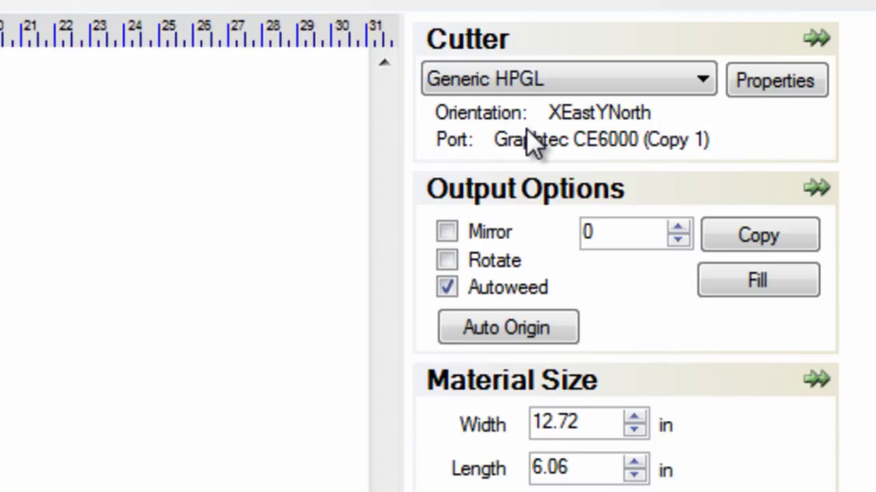
{"action": "mouse_move", "coordinate": [640, 137]}
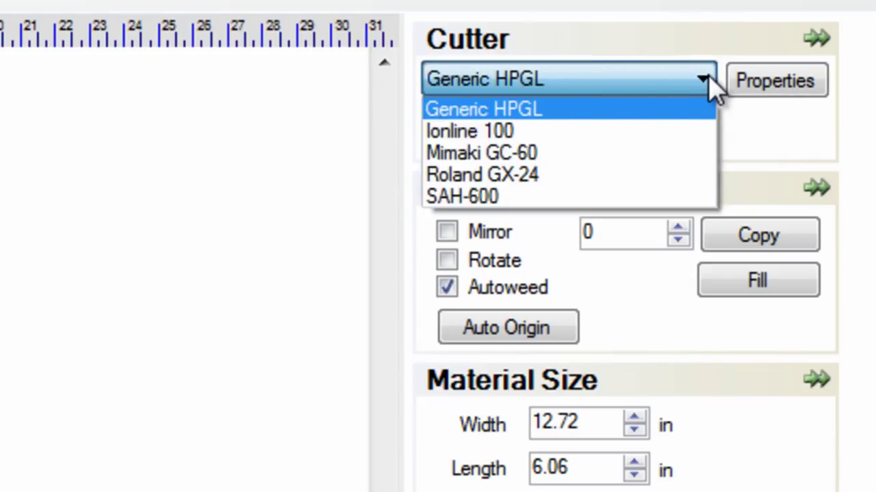
{"action": "mouse_move", "coordinate": [585, 126]}
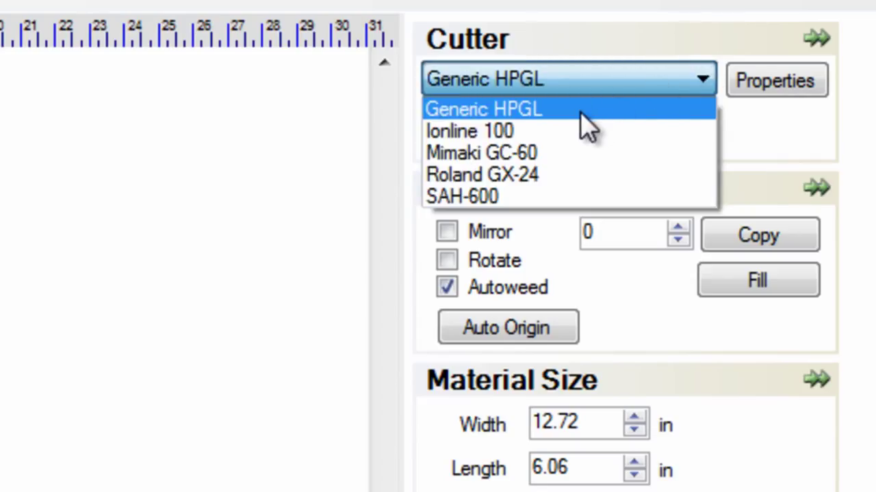
{"action": "left_click", "coordinate": [483, 109]}
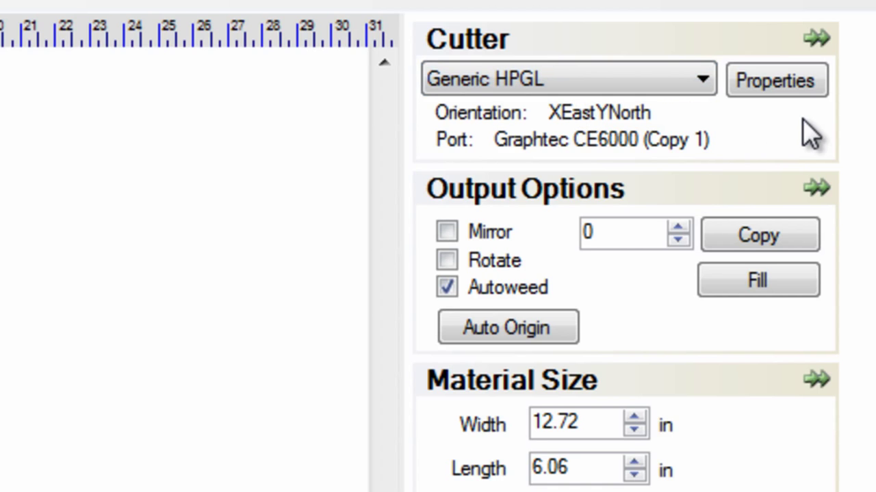
- In the Generic HPGL cutter properties, set the printer port to Graphtec CE6000 (Copy 1)
{"action": "left_click", "coordinate": [775, 80]}
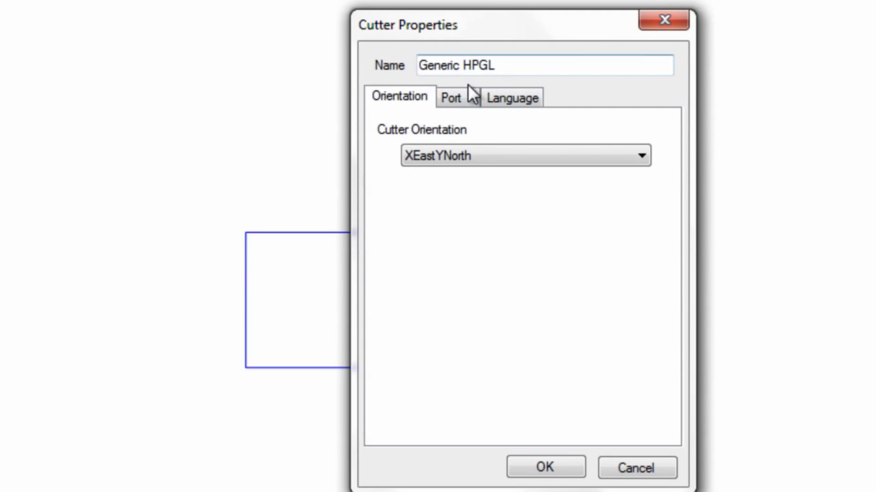
{"action": "left_click", "coordinate": [450, 97]}
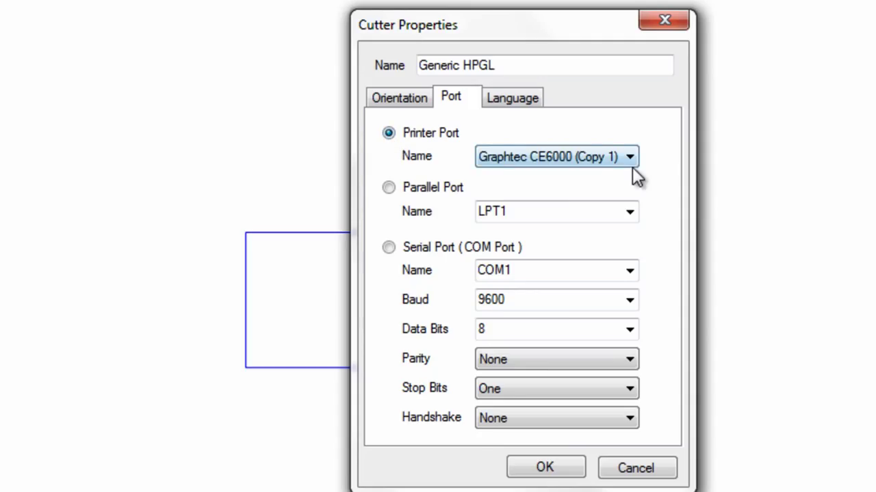
{"action": "left_click", "coordinate": [628, 156]}
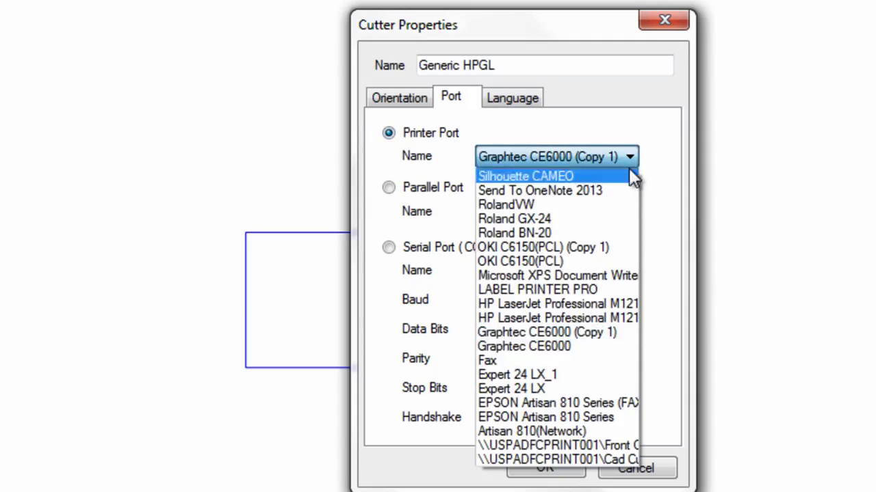
{"action": "mouse_move", "coordinate": [598, 339]}
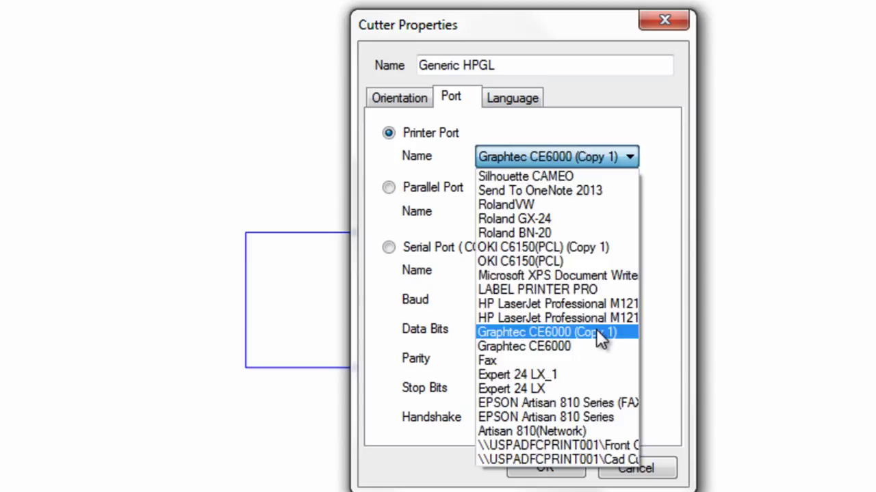
{"action": "left_click", "coordinate": [556, 332]}
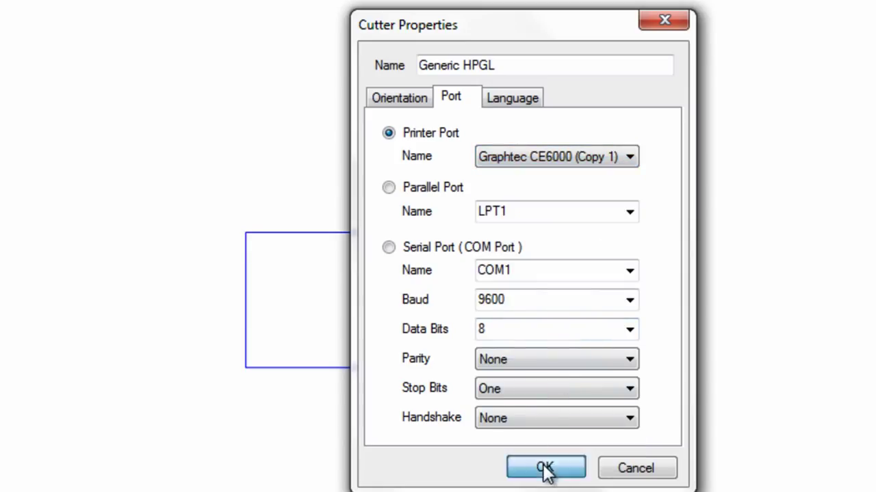